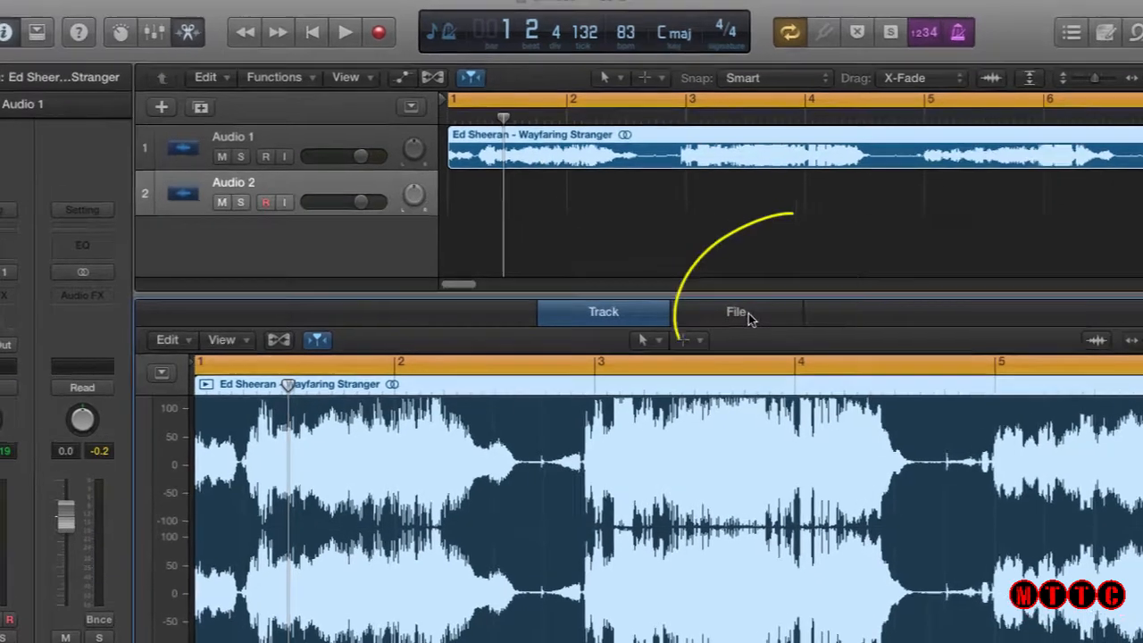
Show the Ed Sheeran region's audio in the sample-level File editor.
click(735, 311)
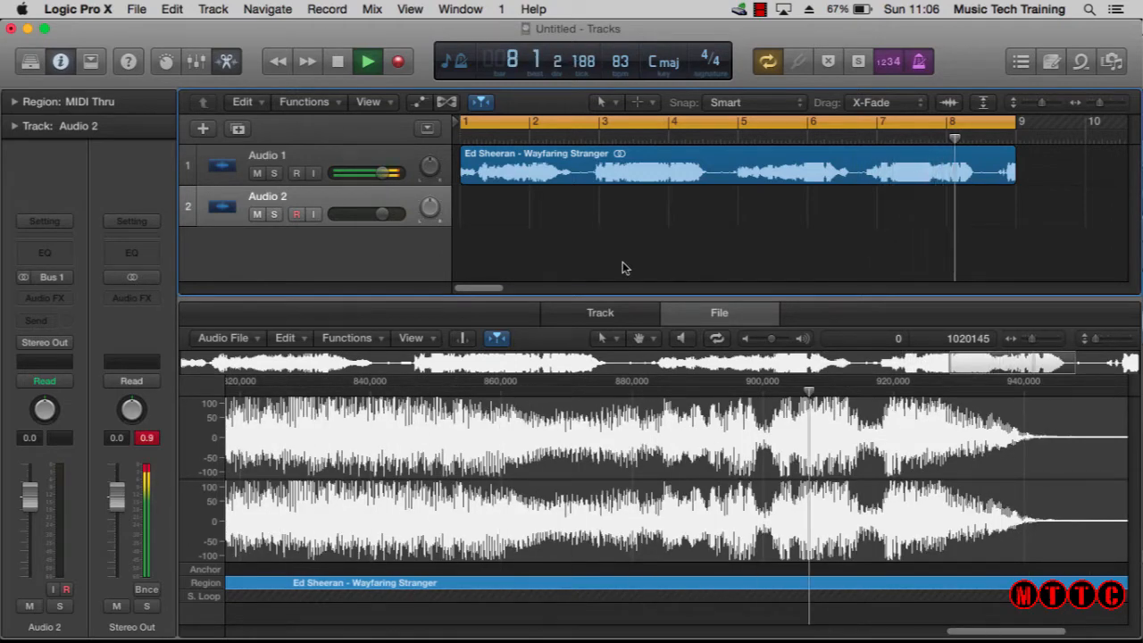
Launch the Time and Pitch Machine from the audio file editor's Functions menu.
click(368, 60)
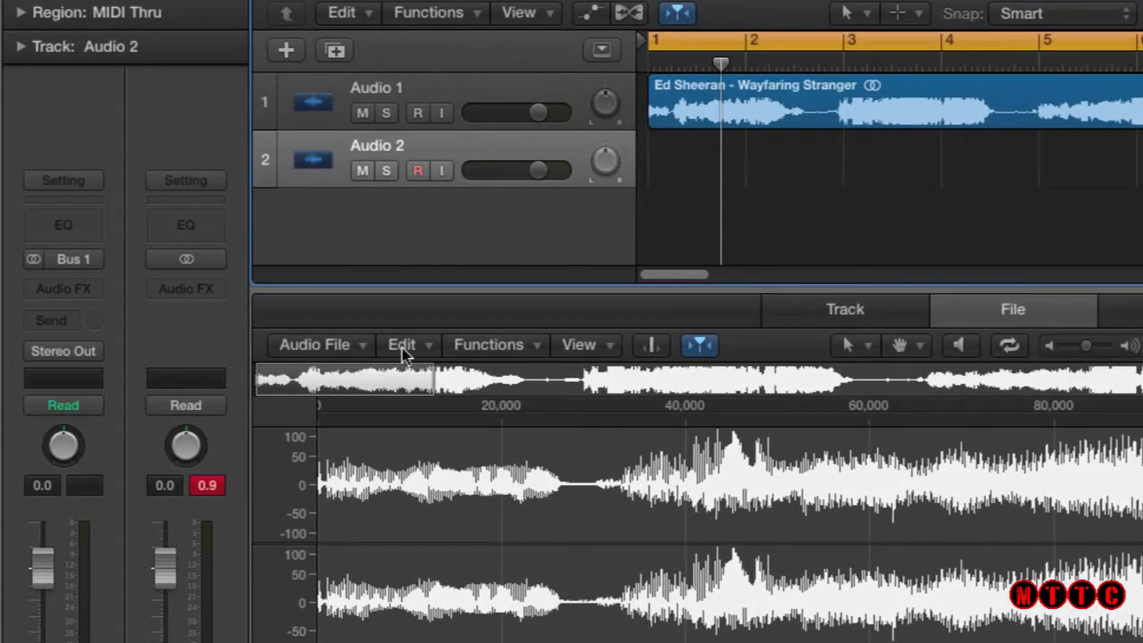
click(1013, 309)
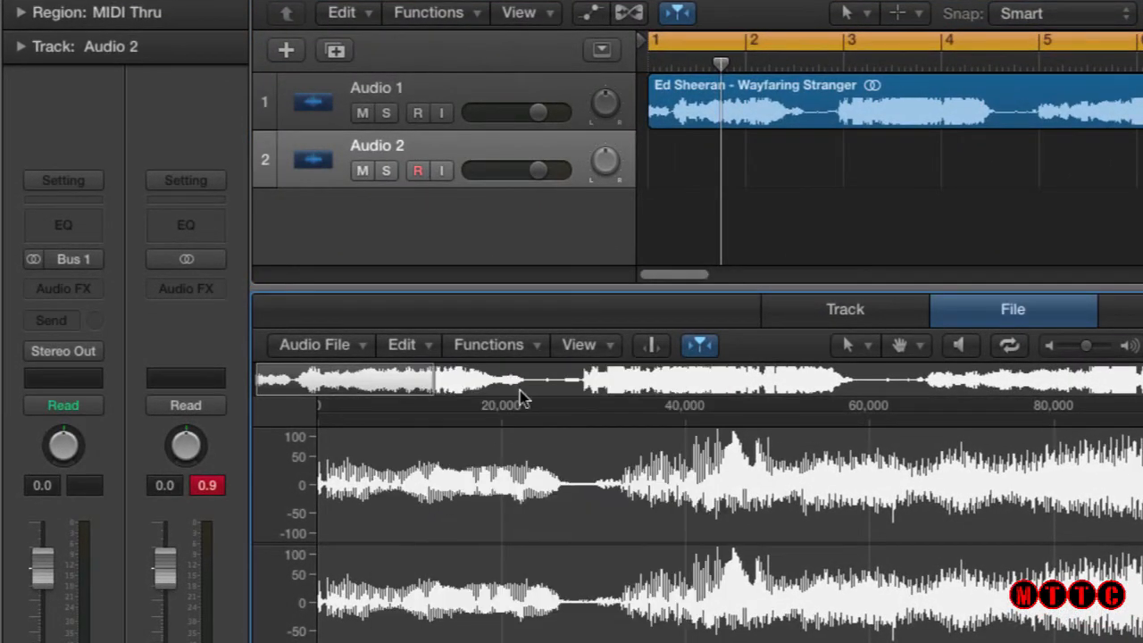
click(488, 344)
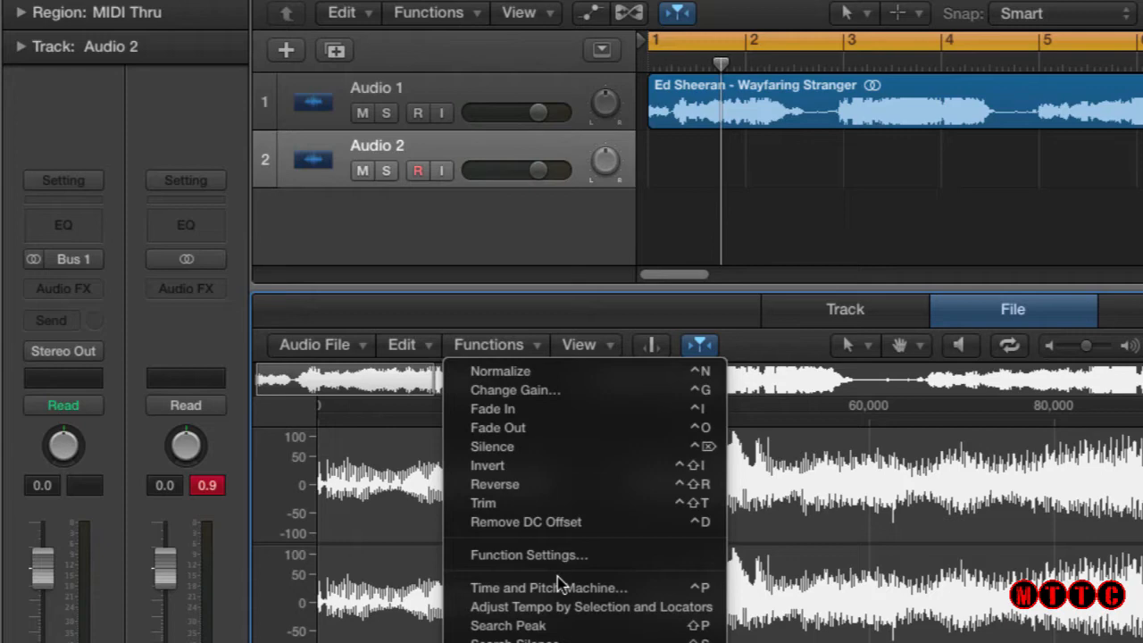
mouse_move(560, 600)
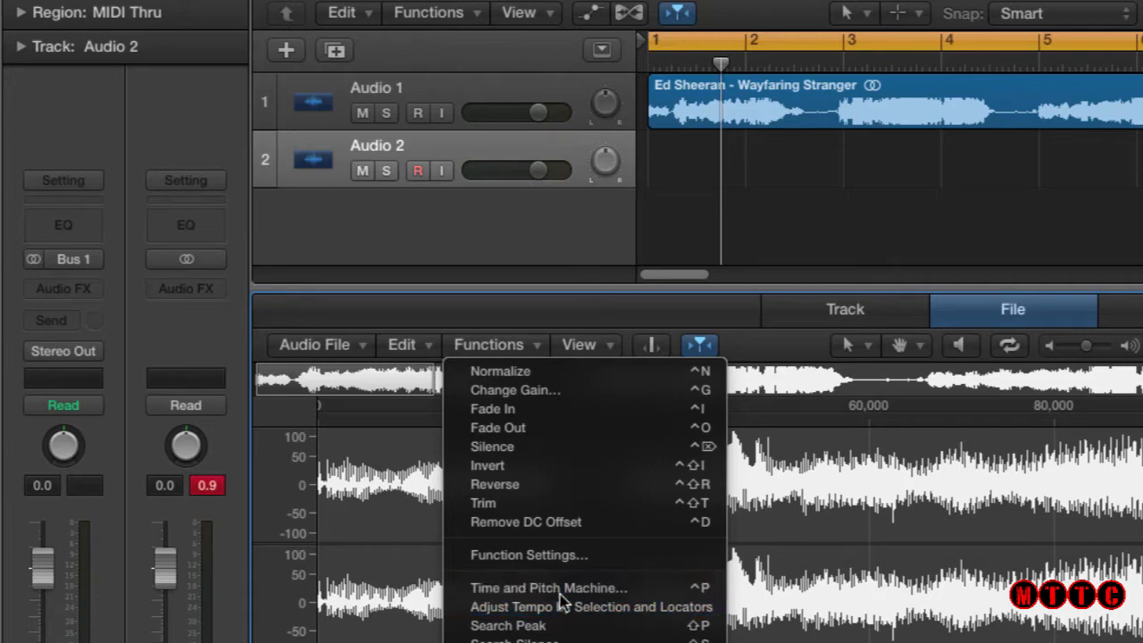
click(550, 588)
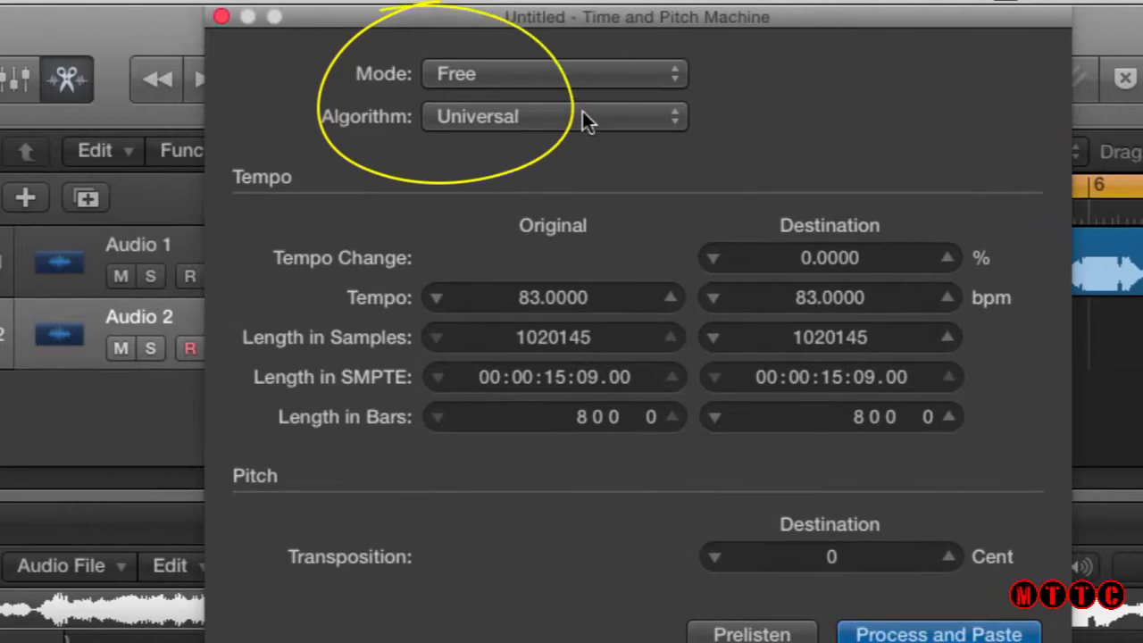
Keep Free mode and the Universal algorithm, with destination tempo 90 bpm (8.43% change).
click(554, 74)
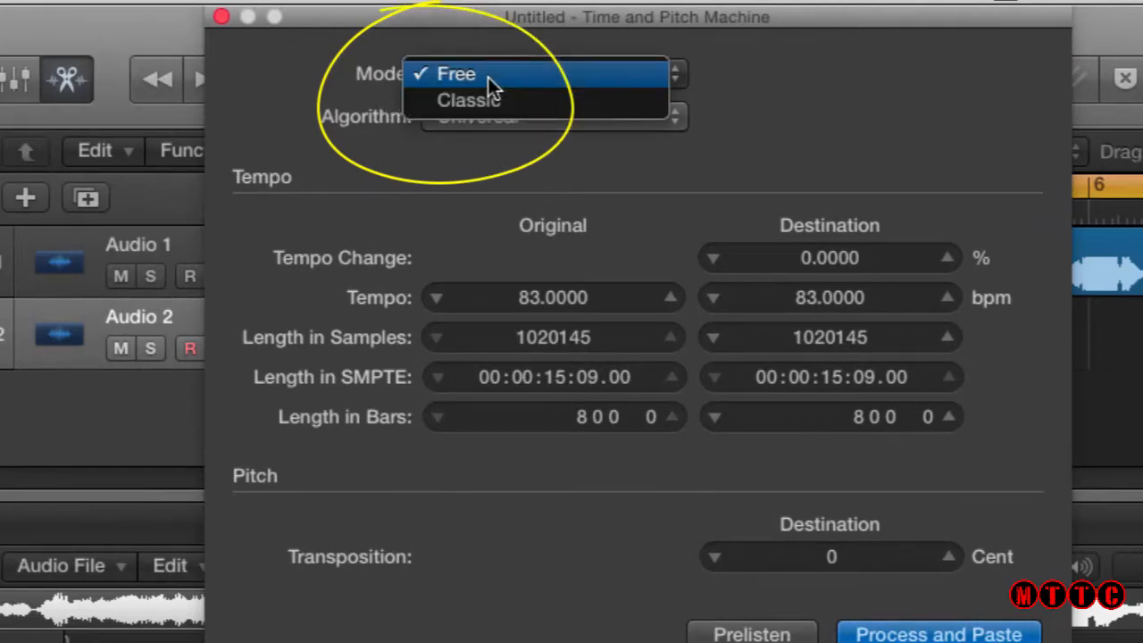
mouse_move(481, 100)
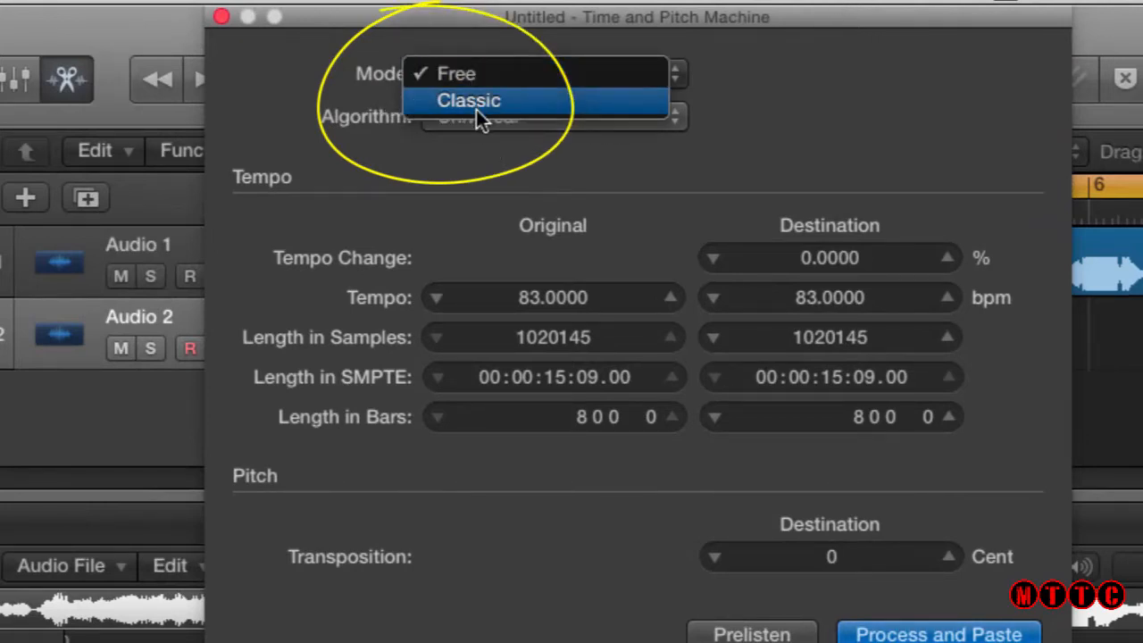
mouse_move(472, 73)
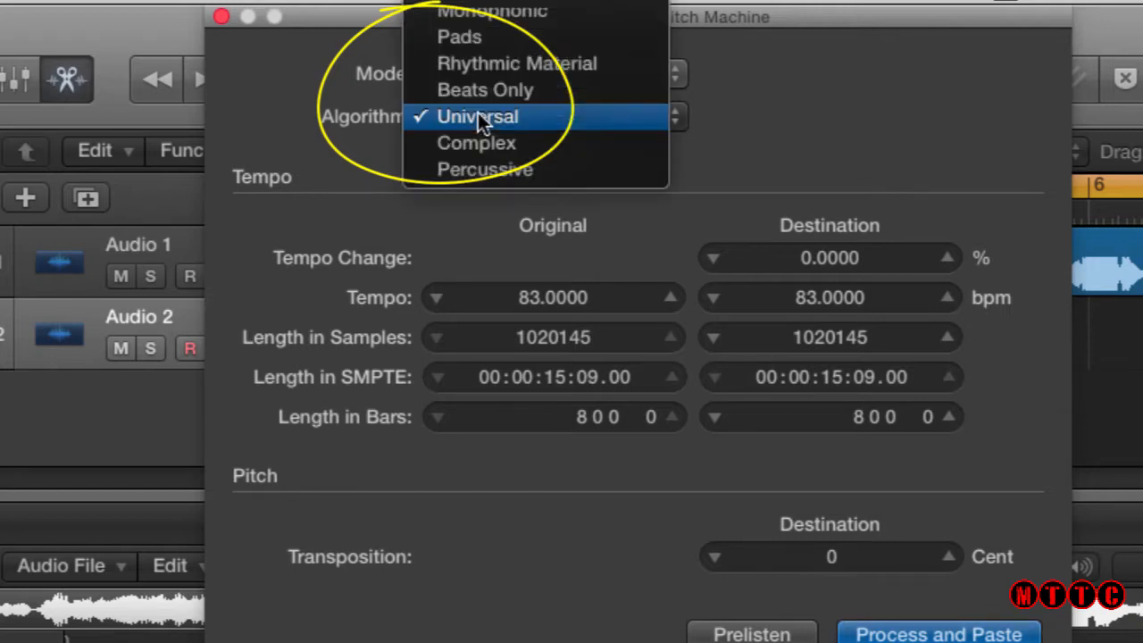
mouse_move(482, 125)
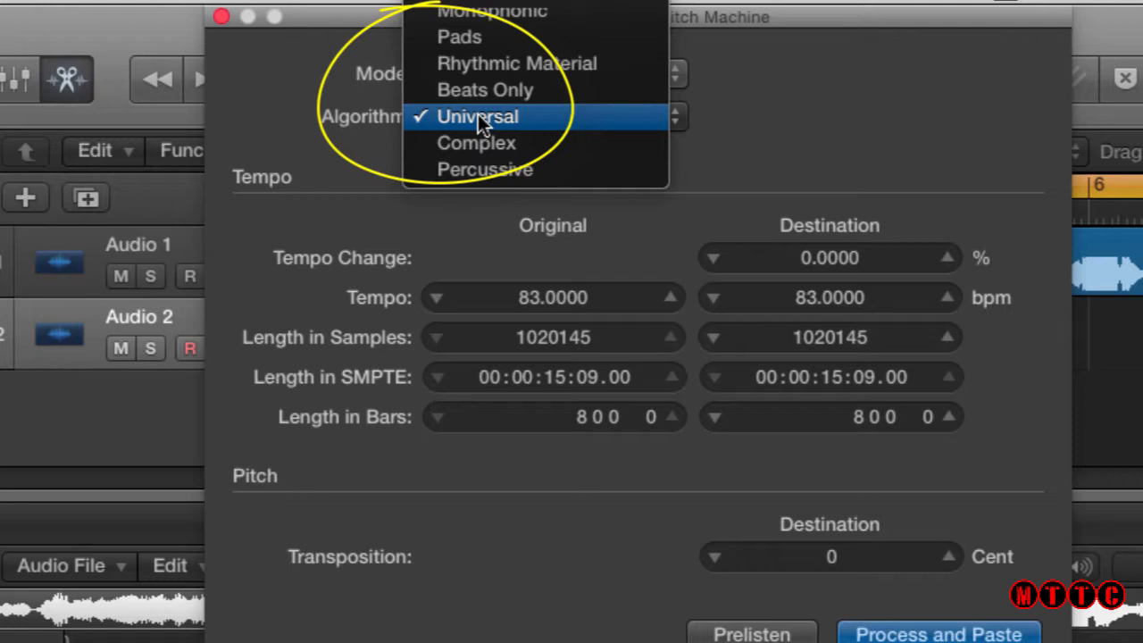
click(479, 116)
text(90.0000)
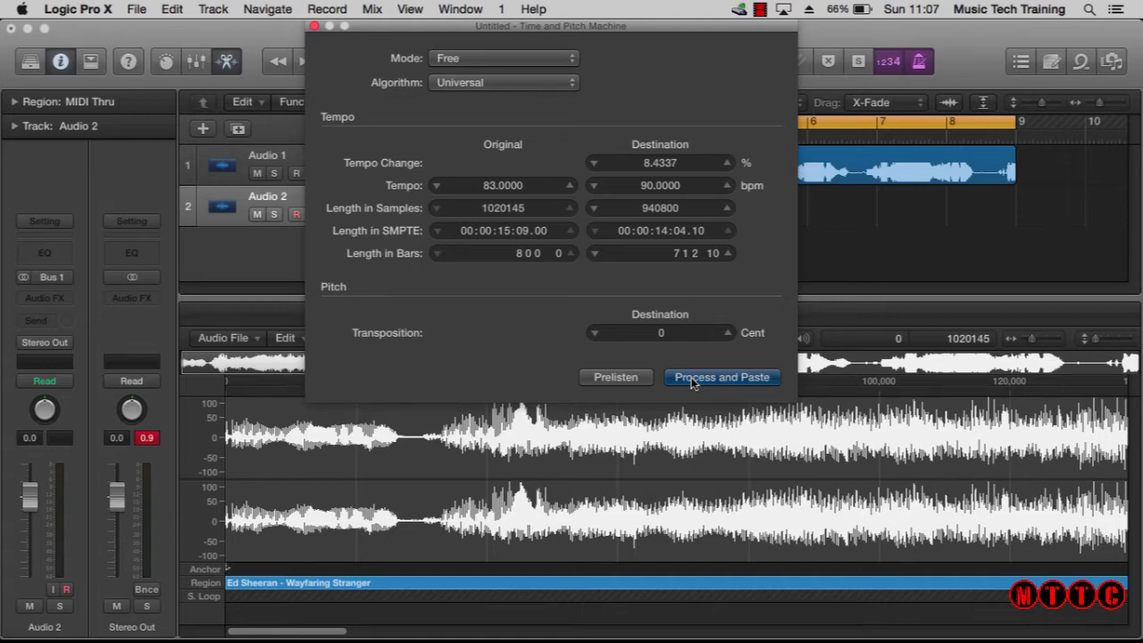
Process and paste the 90 bpm stretch, then play the shortened audio.
click(721, 377)
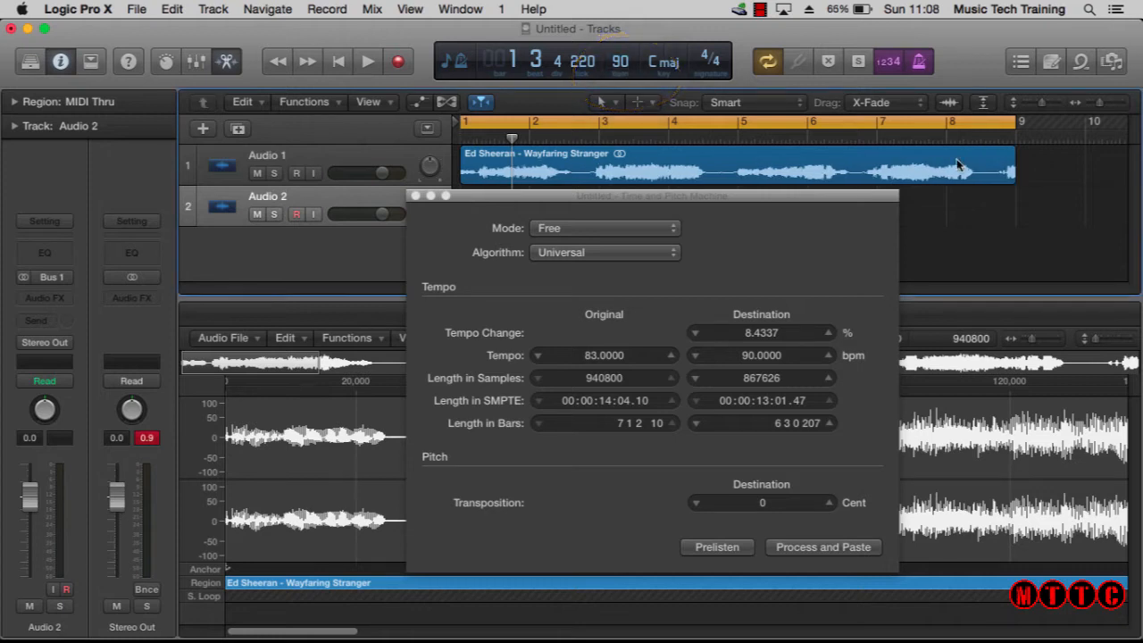
click(368, 60)
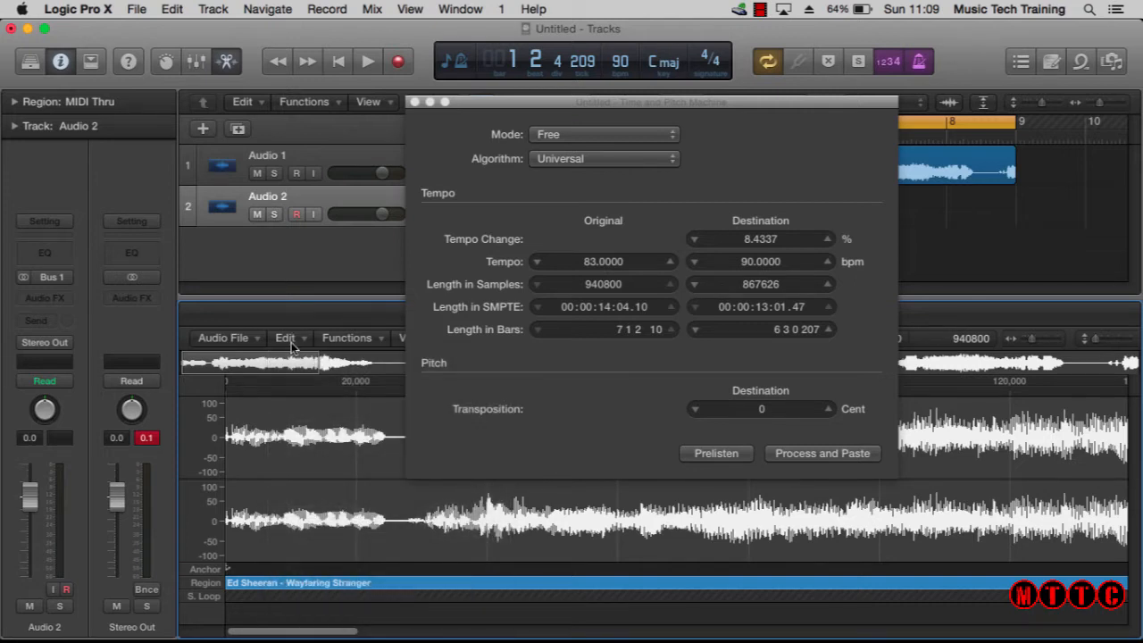
Undo the tempo processing so the audio returns to 83 bpm and 15 seconds.
click(284, 337)
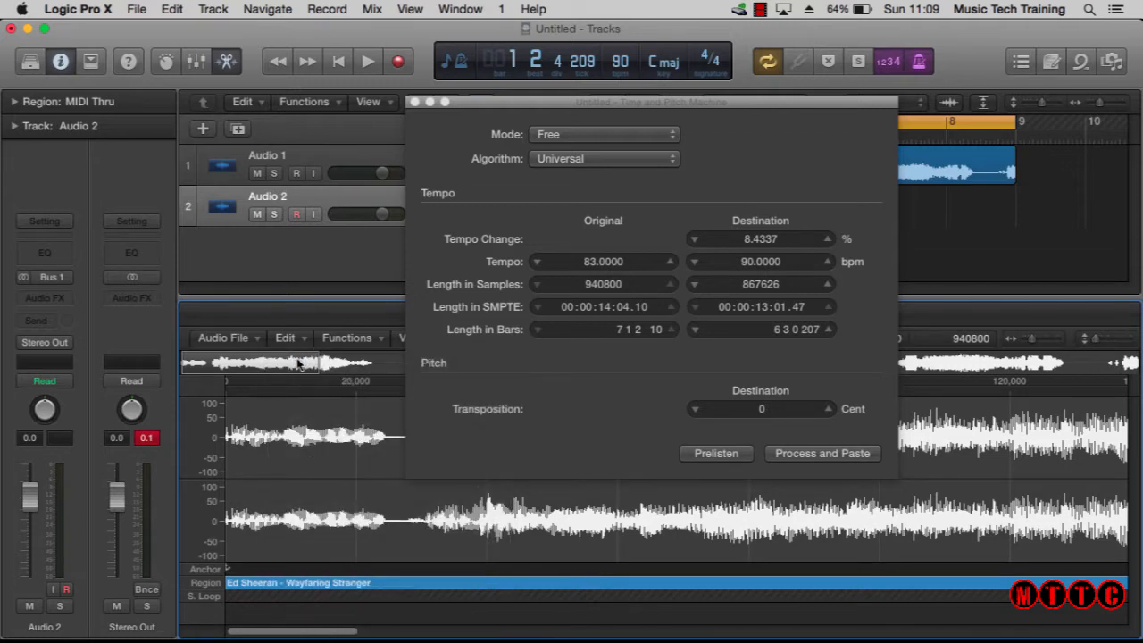
click(822, 454)
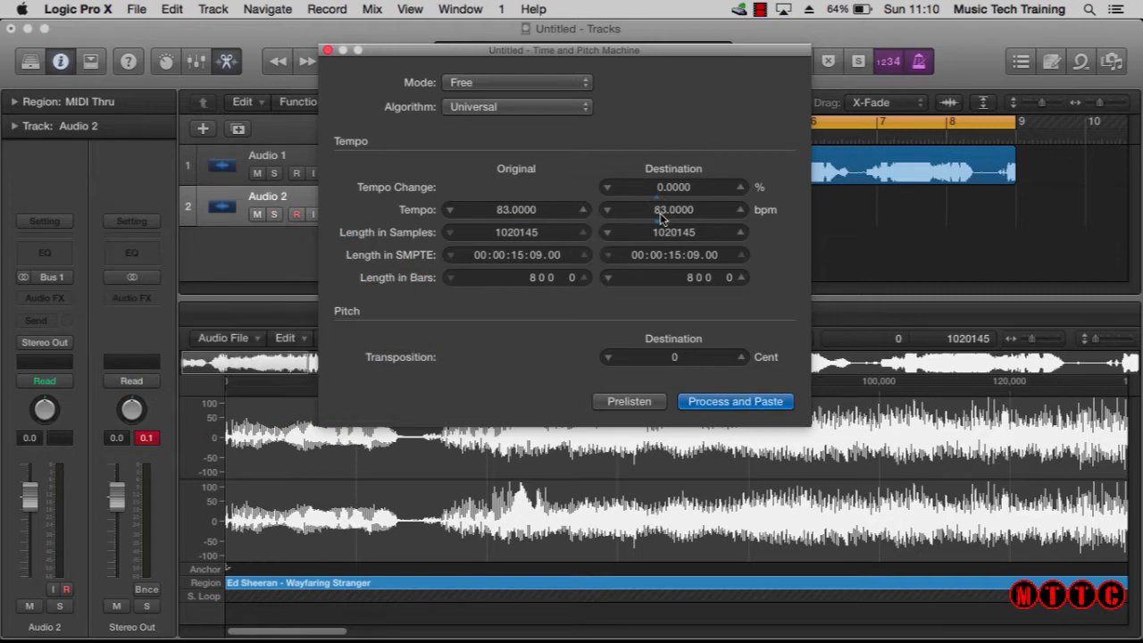
mouse_move(704, 261)
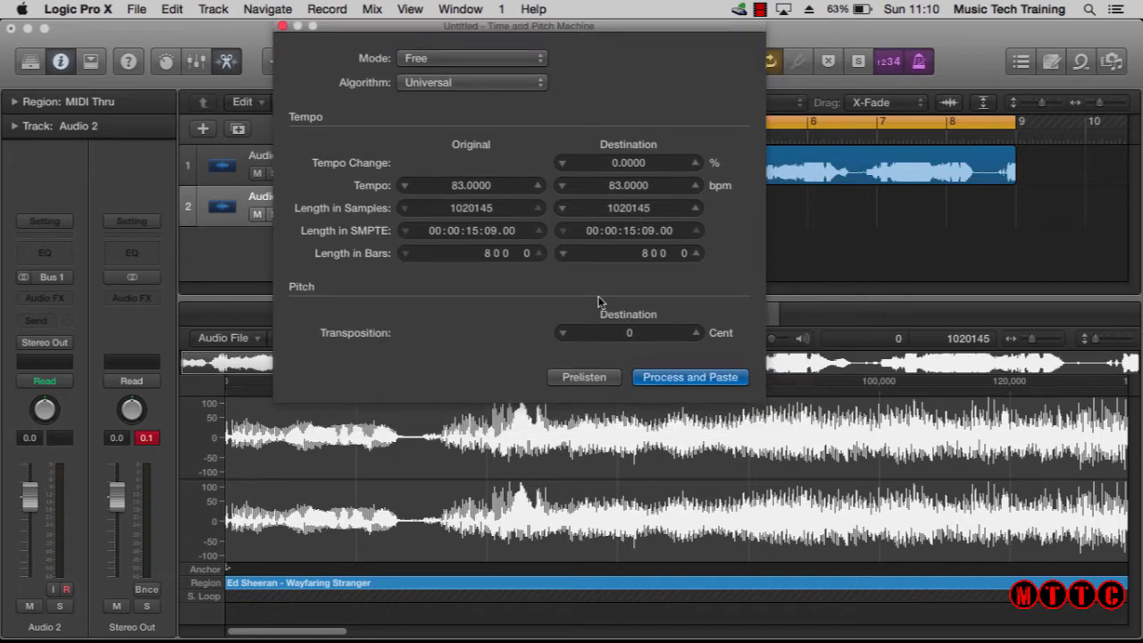
mouse_move(597, 313)
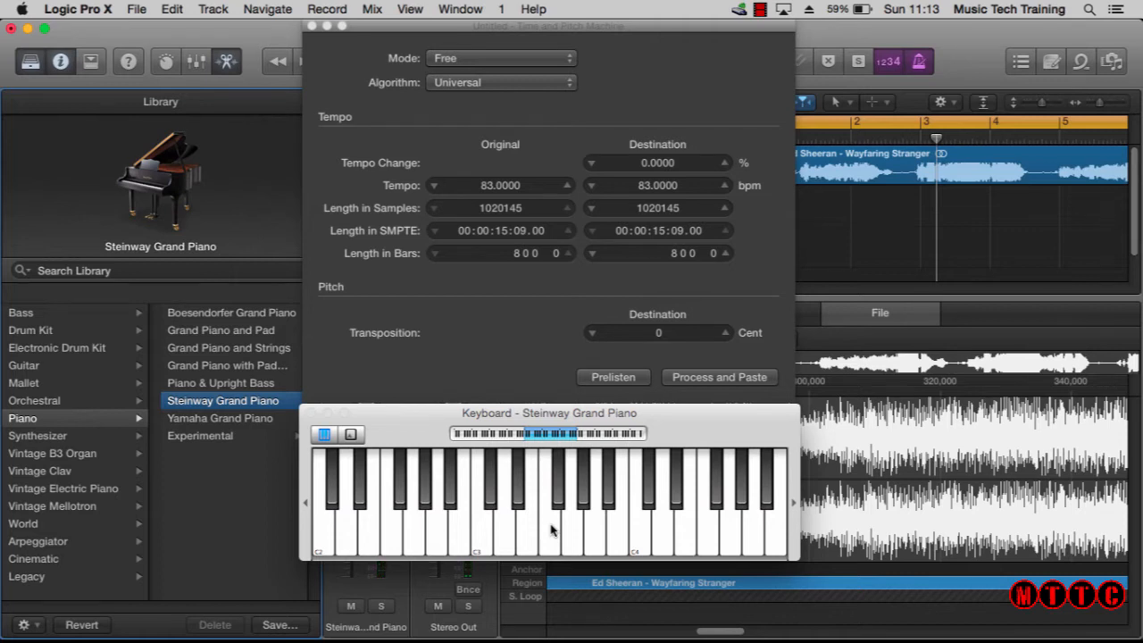
mouse_move(552, 528)
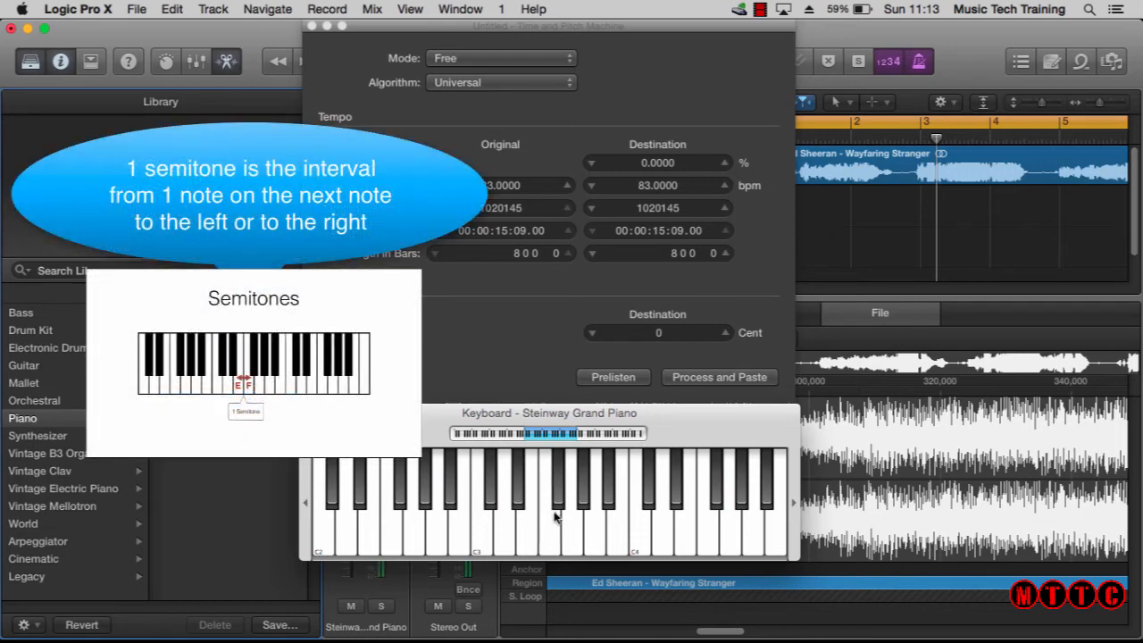
mouse_move(557, 497)
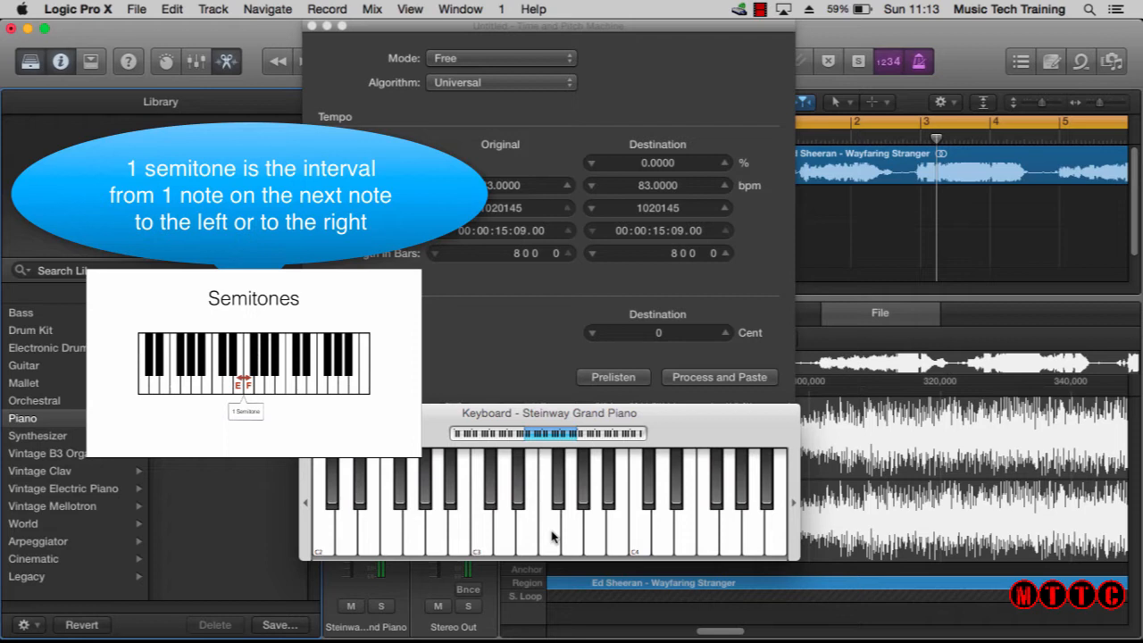
click(548, 509)
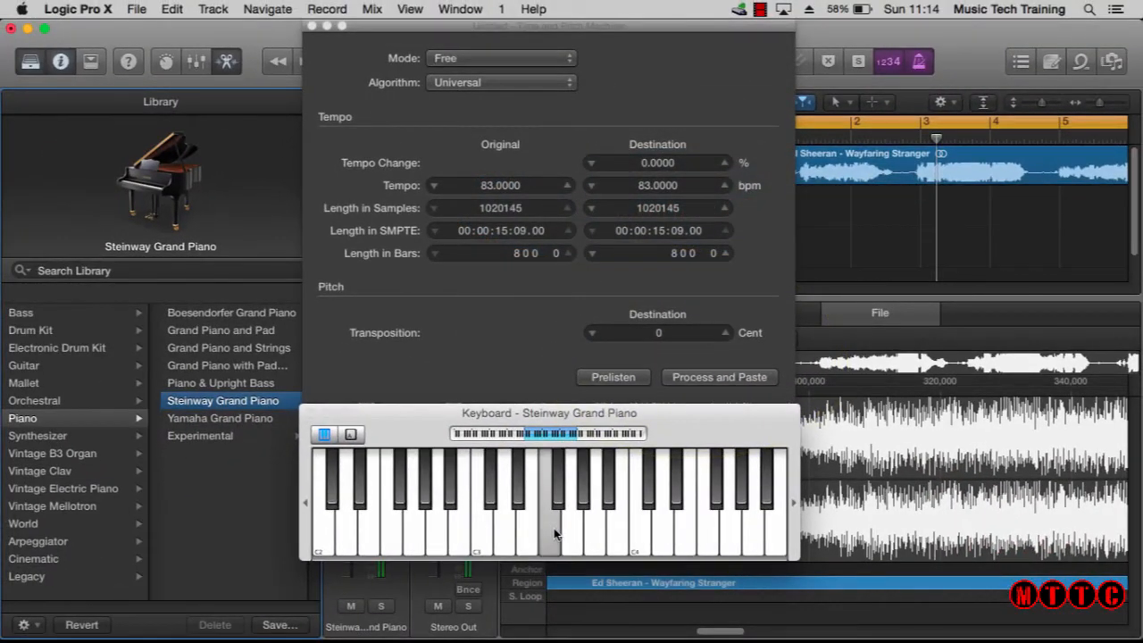
click(550, 509)
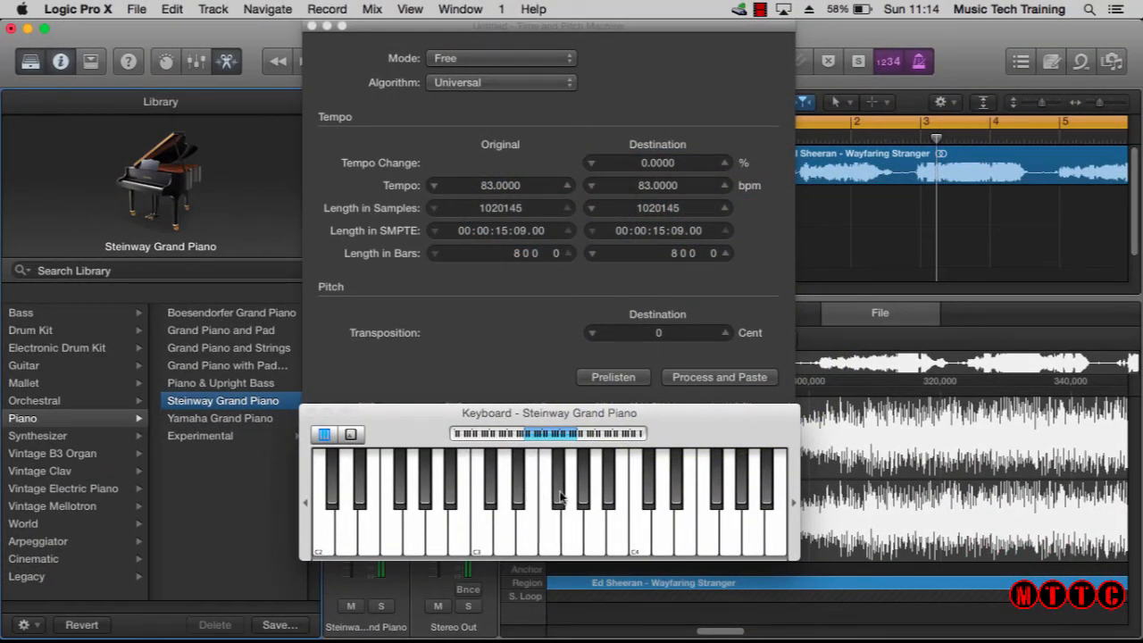
mouse_move(557, 532)
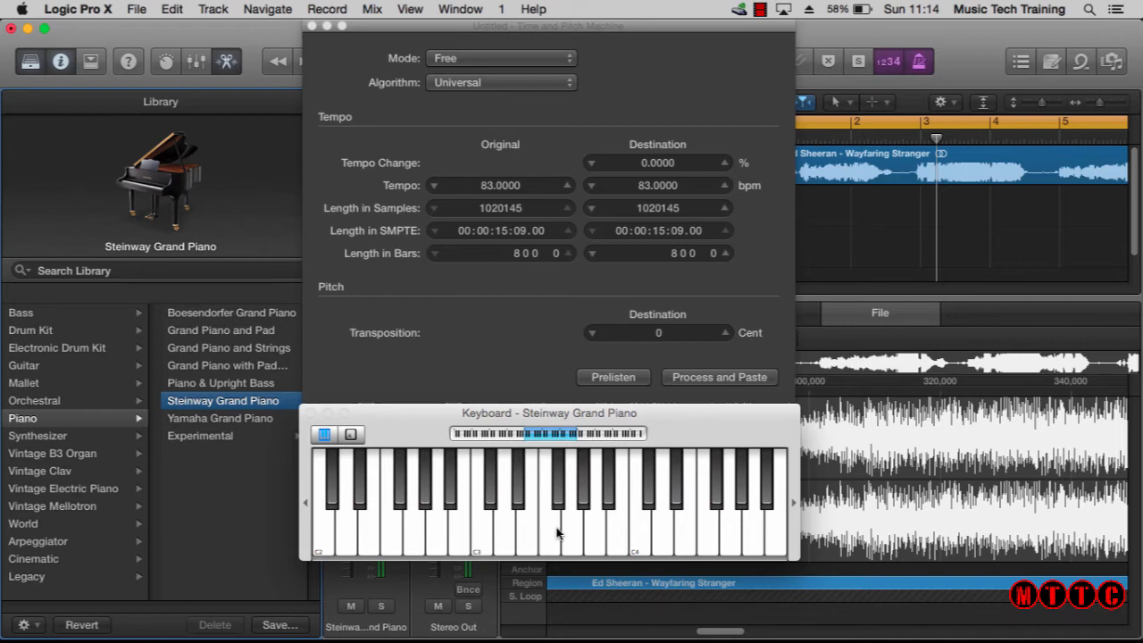
mouse_move(544, 532)
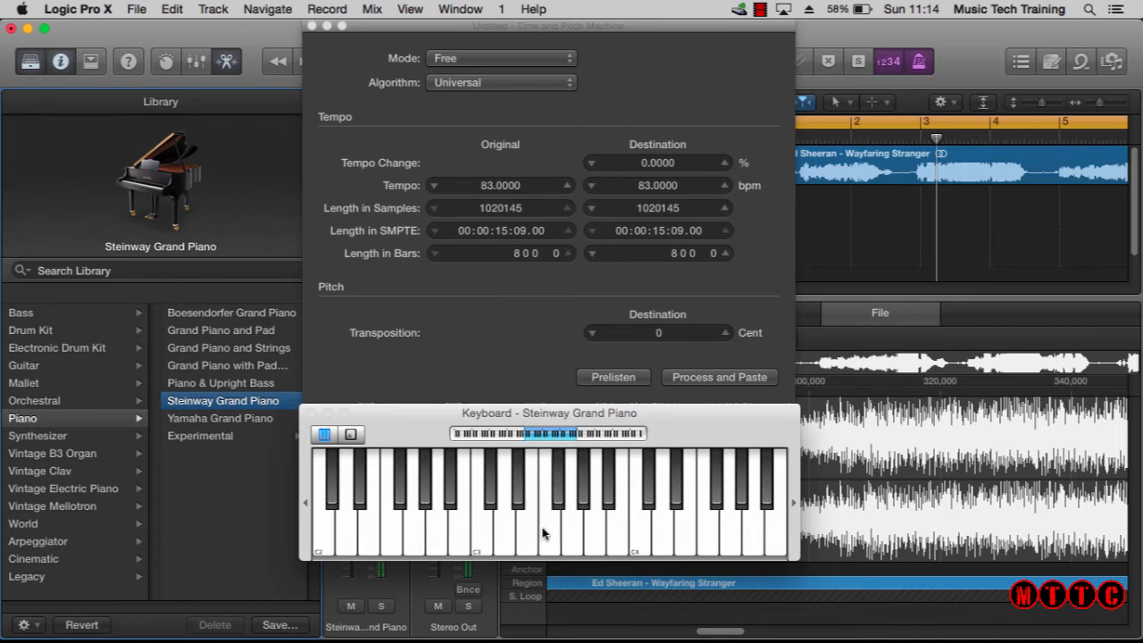
mouse_move(549, 530)
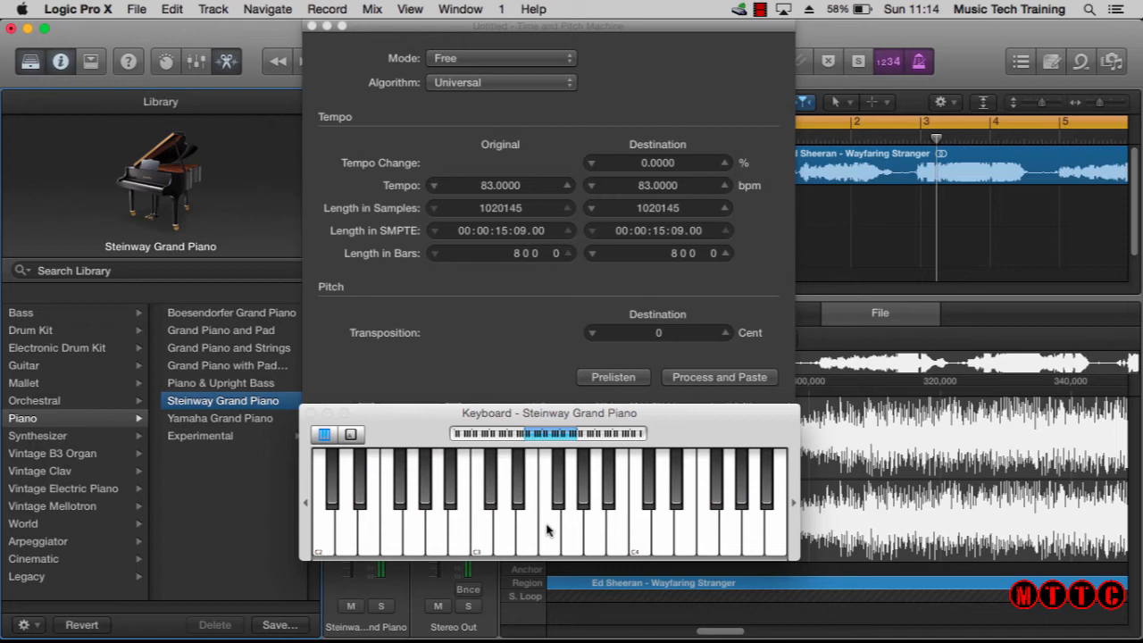
mouse_move(525, 538)
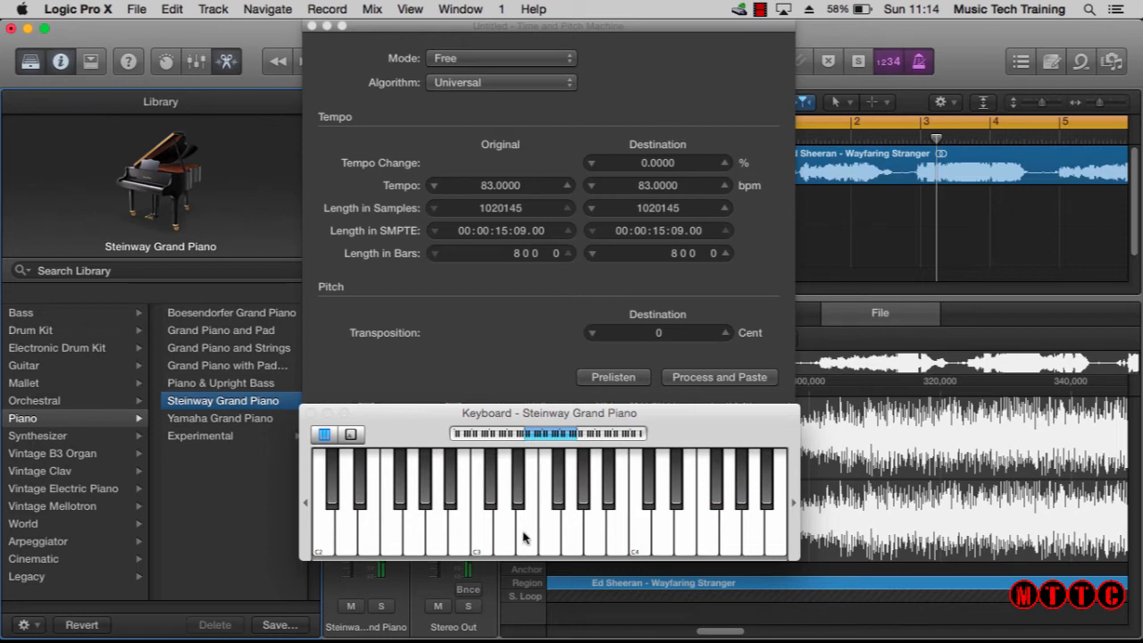
mouse_move(570, 457)
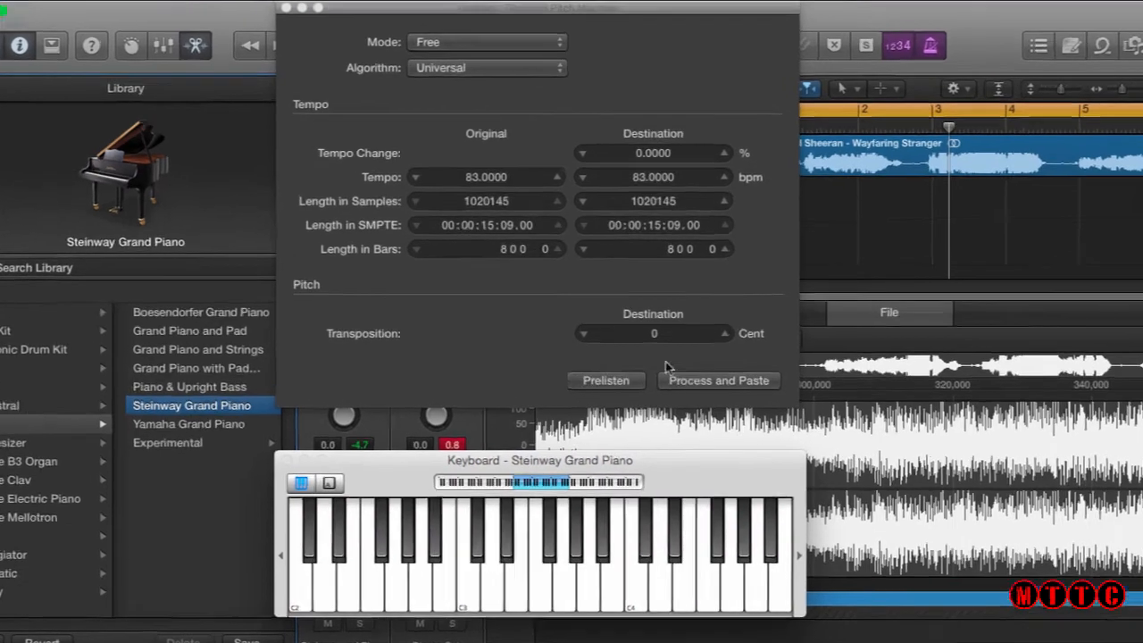
Set the destination transposition to 100 cents and audition the song briefly.
click(653, 334)
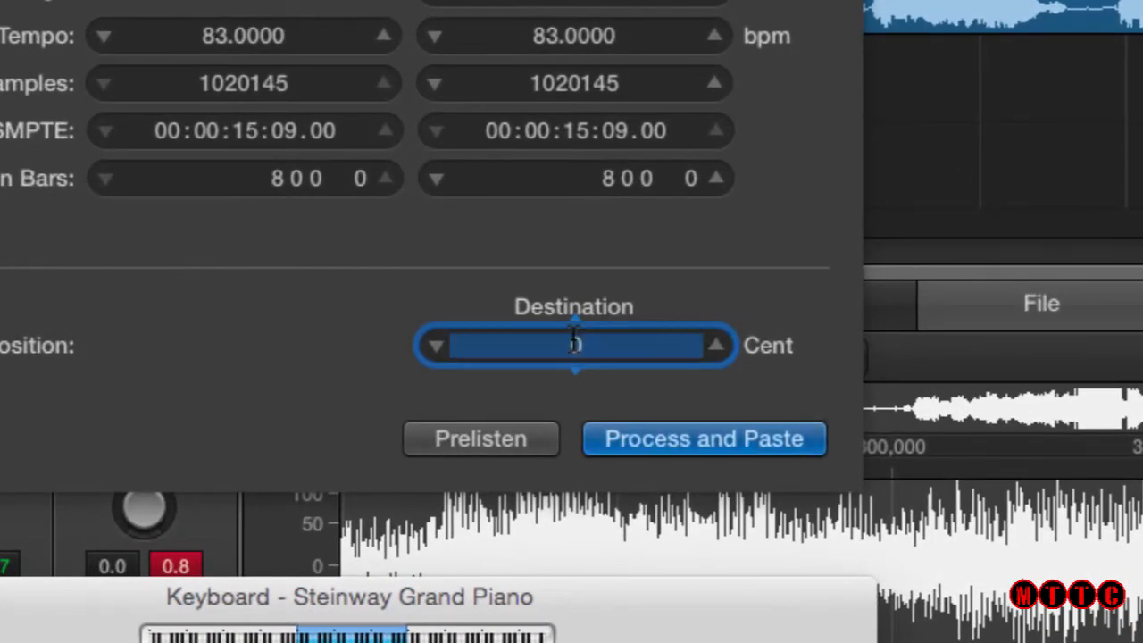
text(100)
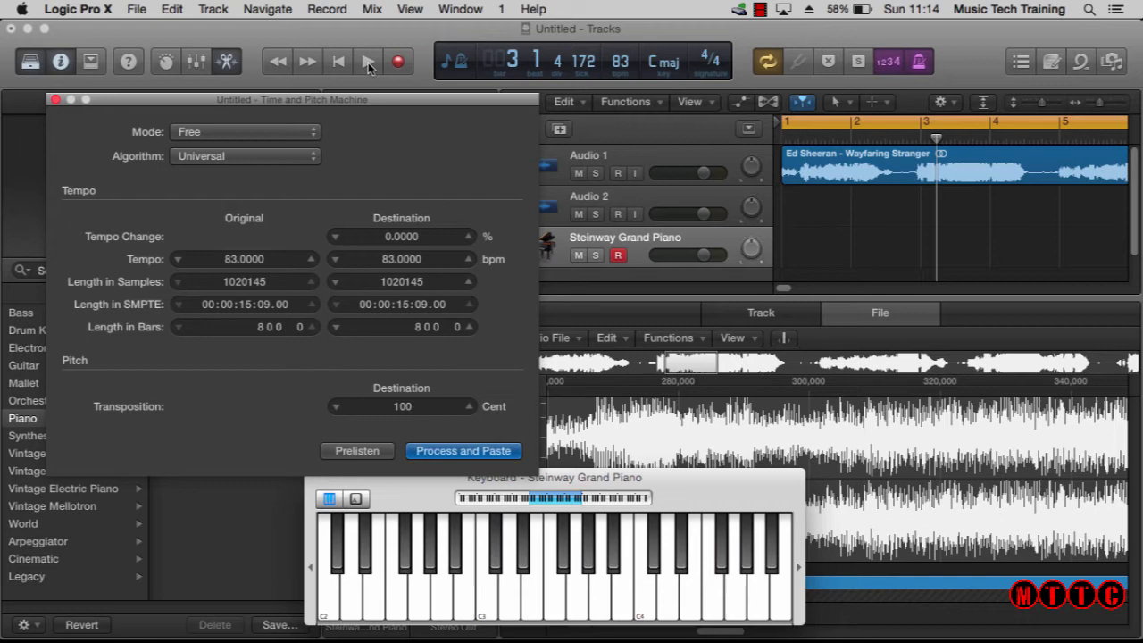
click(368, 61)
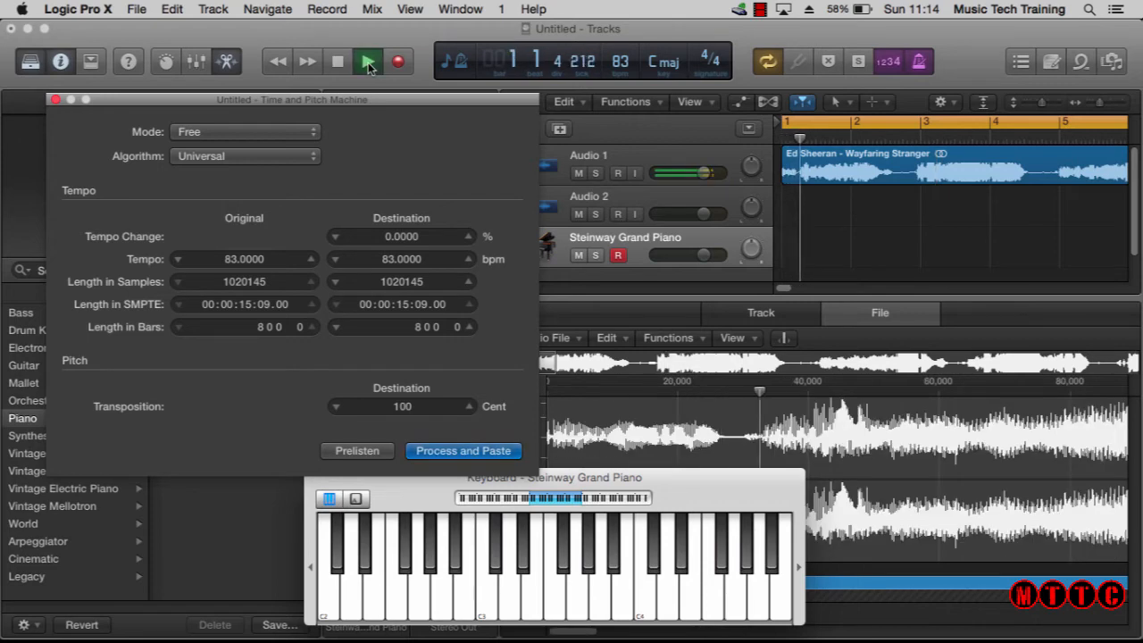
click(368, 61)
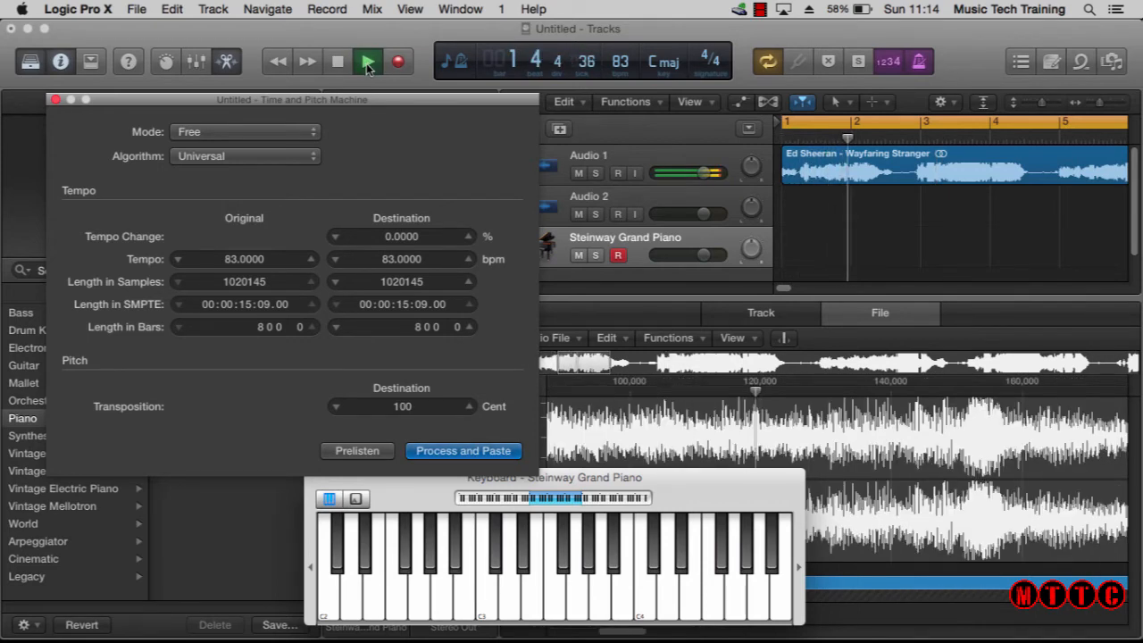
click(368, 61)
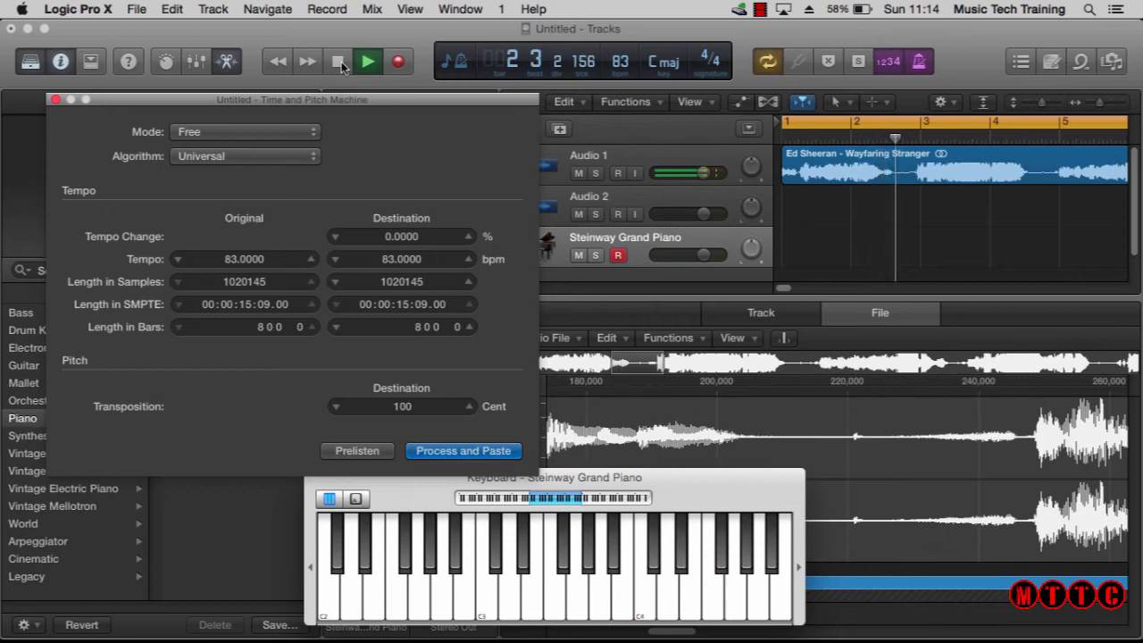
click(368, 61)
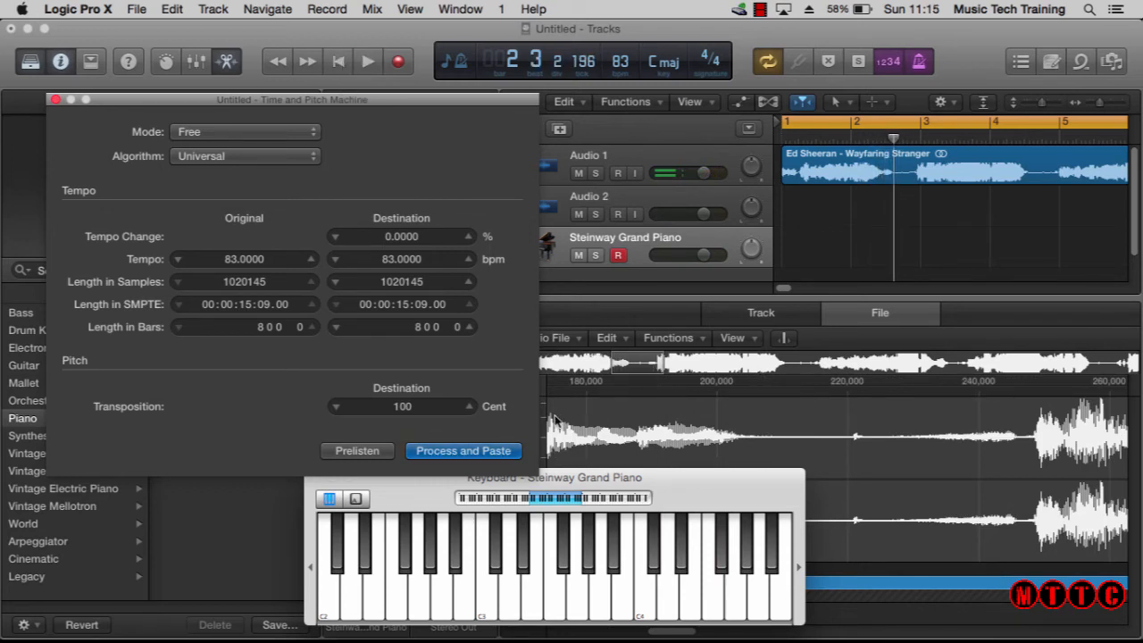
Process and paste the 100-cent upward pitch shift onto the region.
click(463, 450)
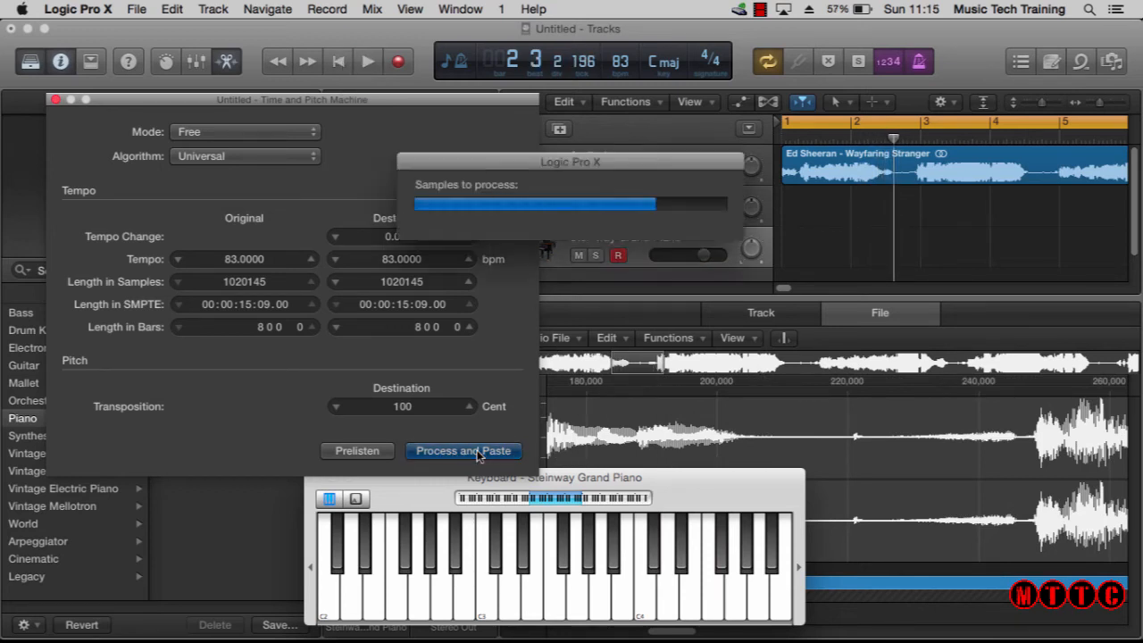
Let the 100-cent shift finish processing and play back the transposed region.
click(463, 451)
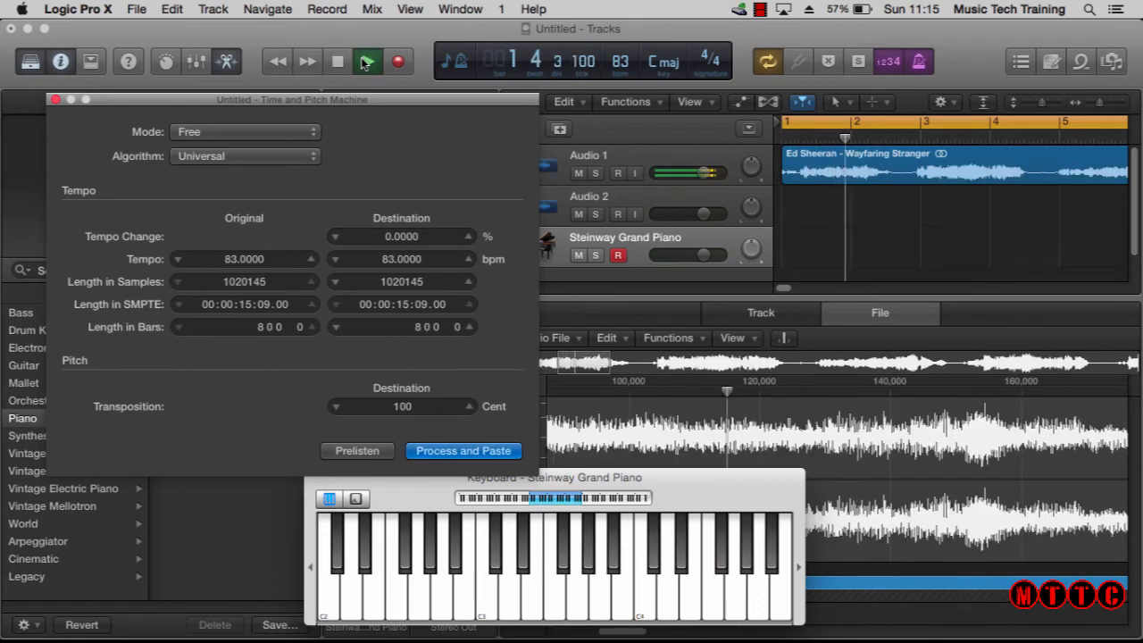
click(368, 60)
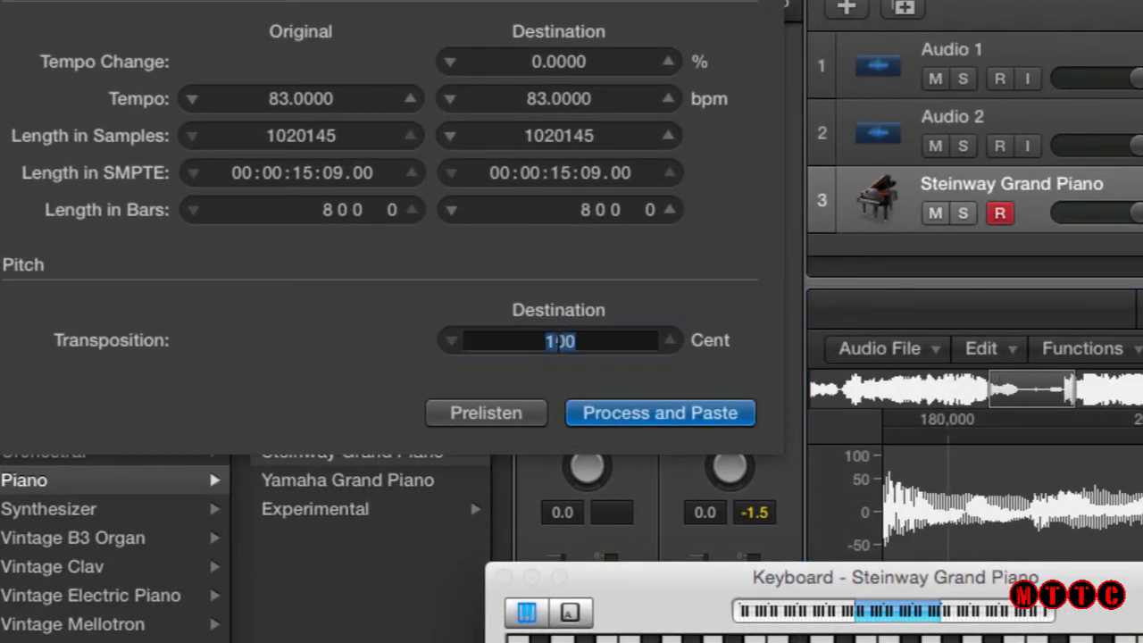
Set the transposition to -100 cents and reach the file editor's Edit commands.
text(-100)
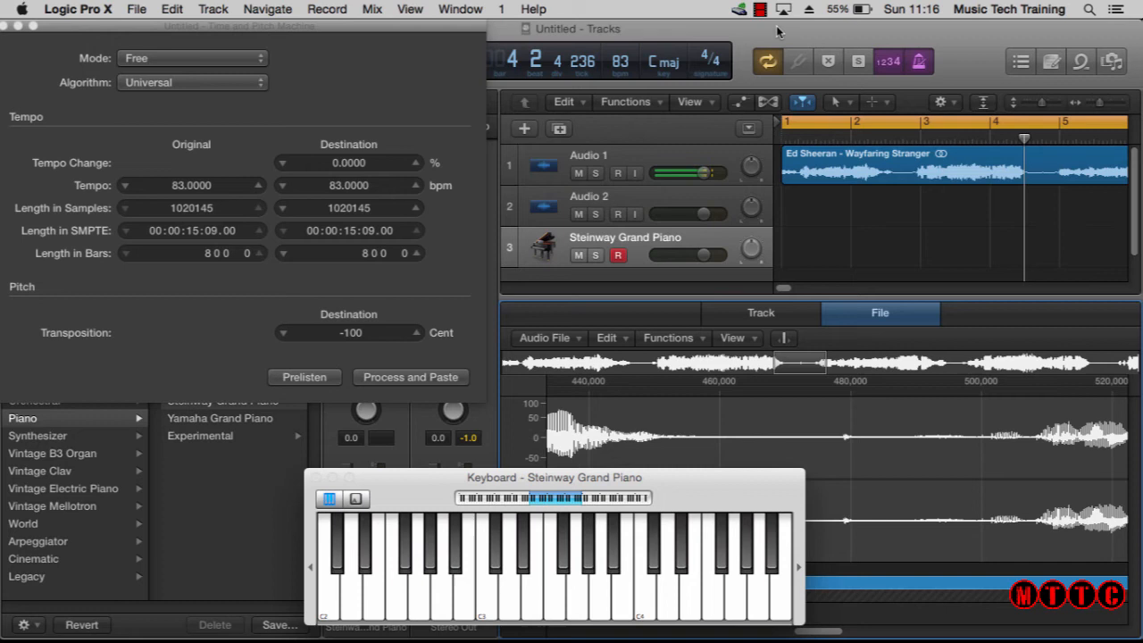
click(607, 338)
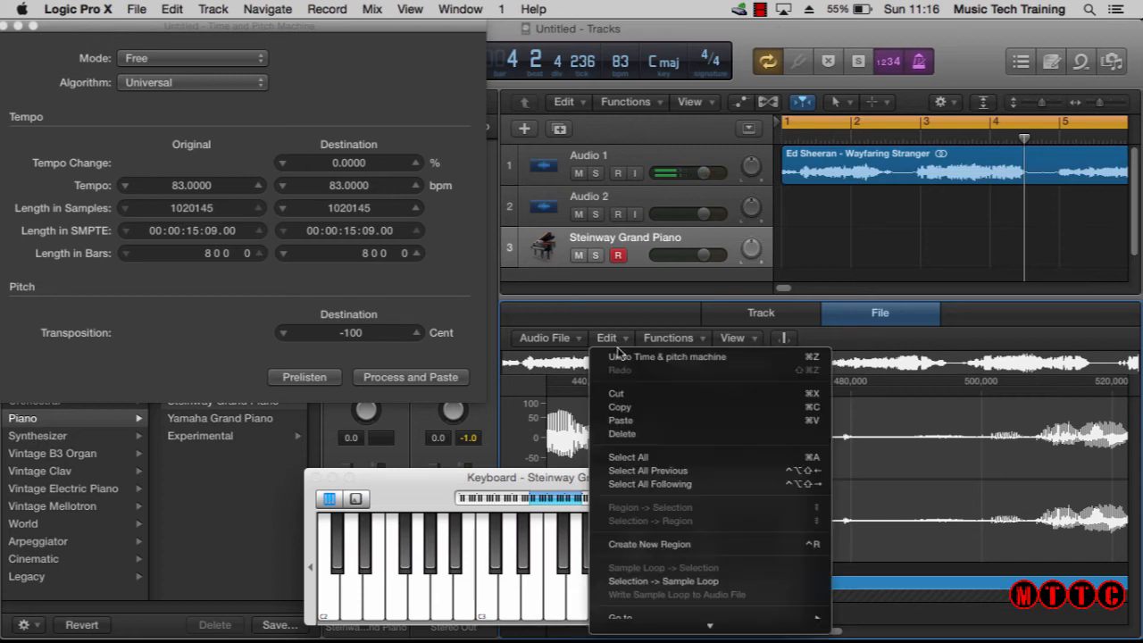
Undo the earlier Time & Pitch Machine processing, keeping -100 cents ready.
click(641, 358)
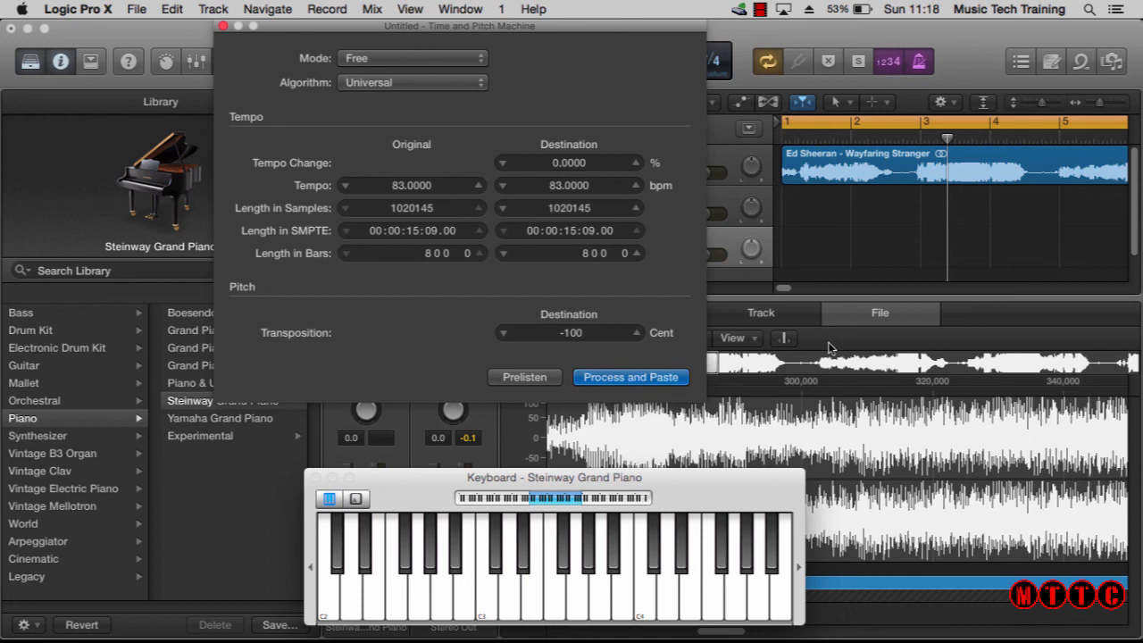
click(629, 375)
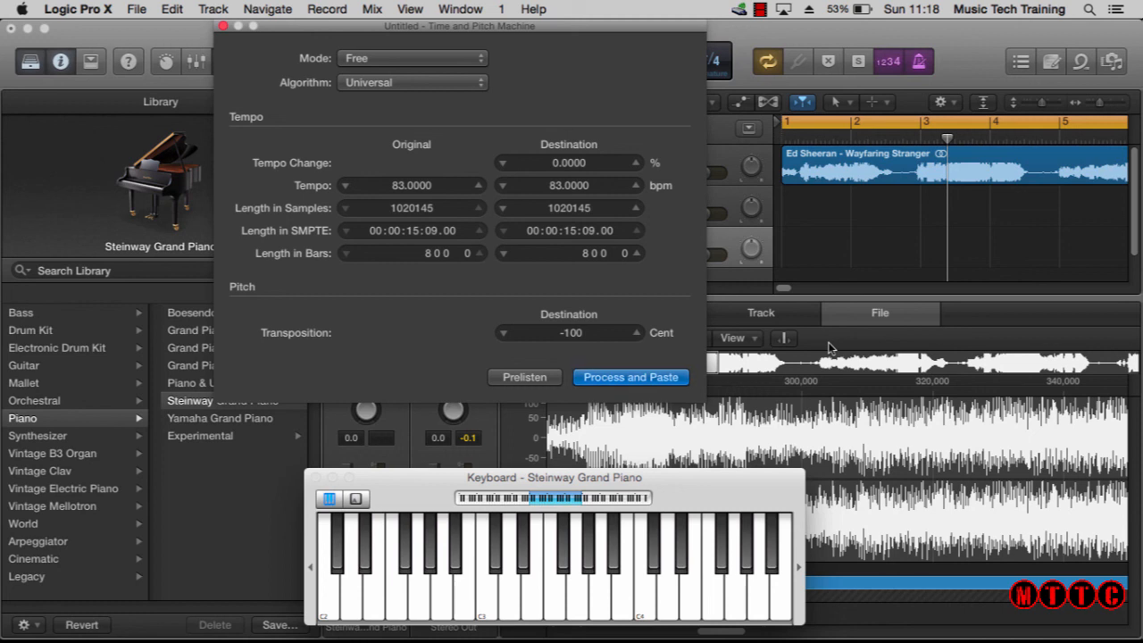